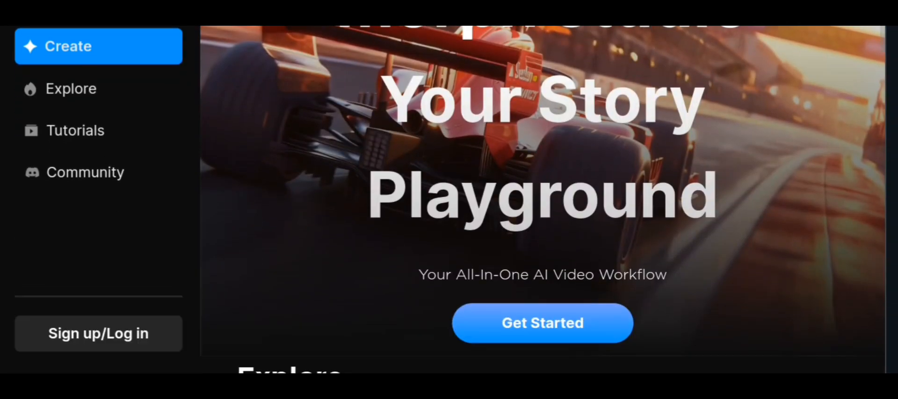
- Create a new 16:9 project named 'Animation 1' from the Get Started workspace
scroll("down", 3)
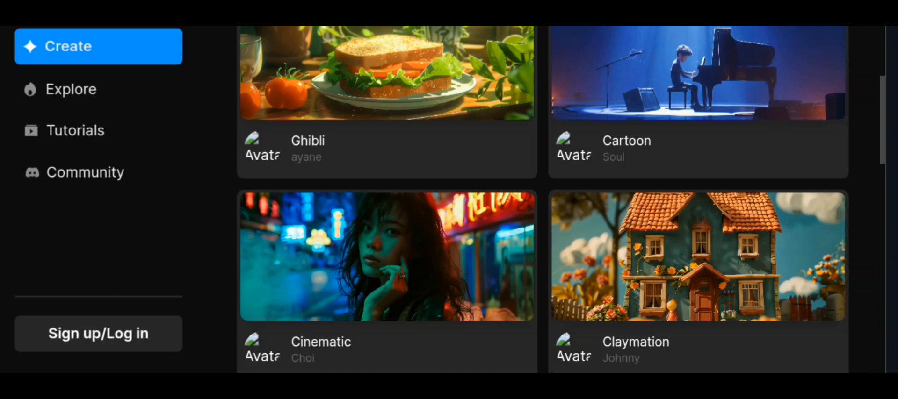
left_click(98, 333)
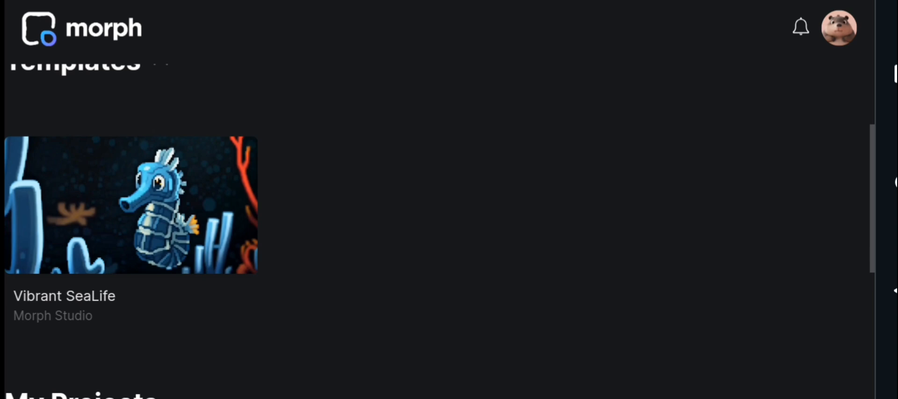
scroll("down", 3)
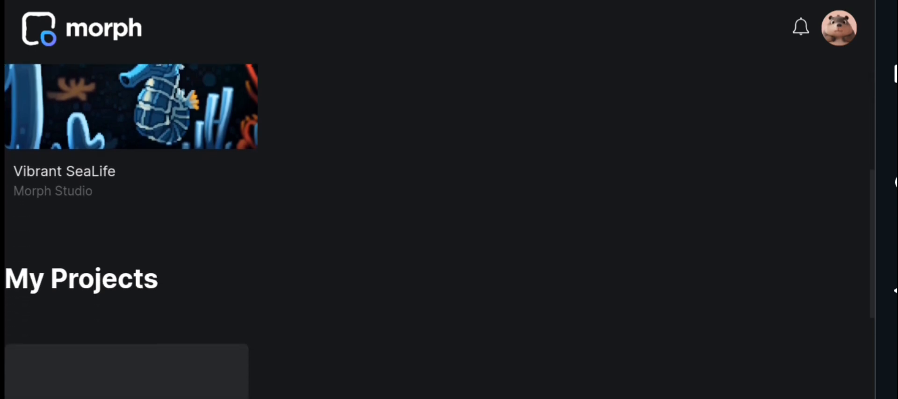
left_click(120, 245)
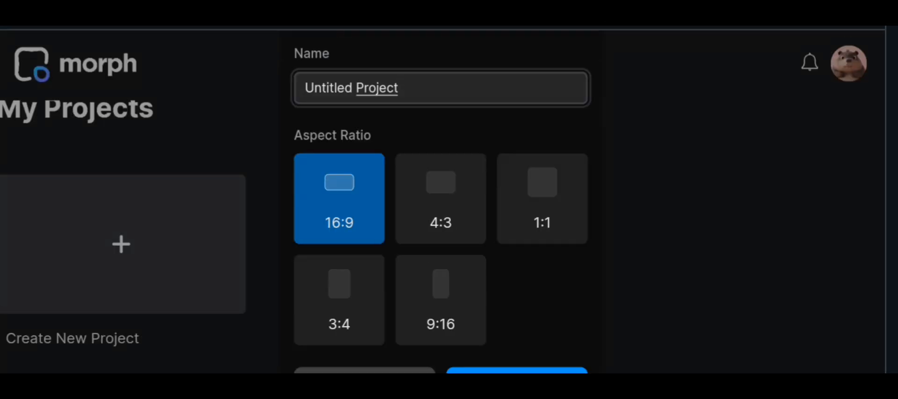
type("Animation 1")
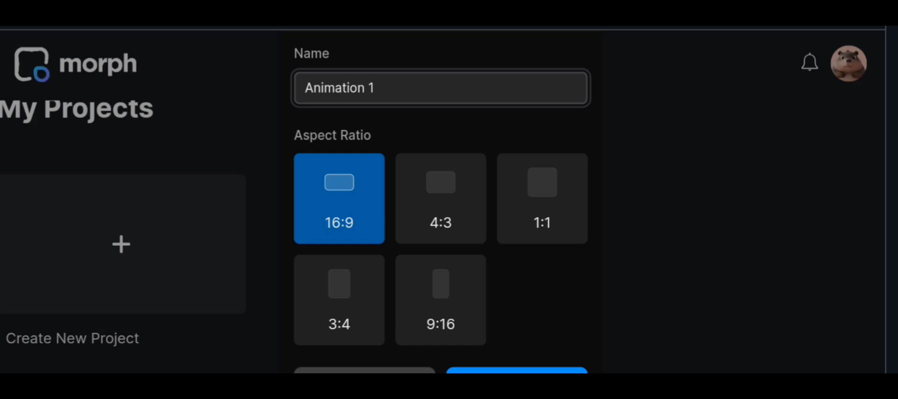
left_click(515, 375)
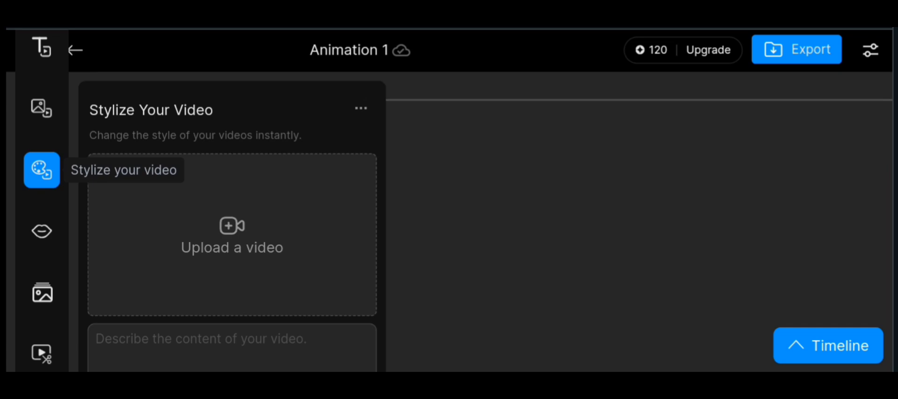
- Upload the woman's clip, apply Animation 3D style with a smiling afro-haired lady prompt, and generate
left_click(231, 235)
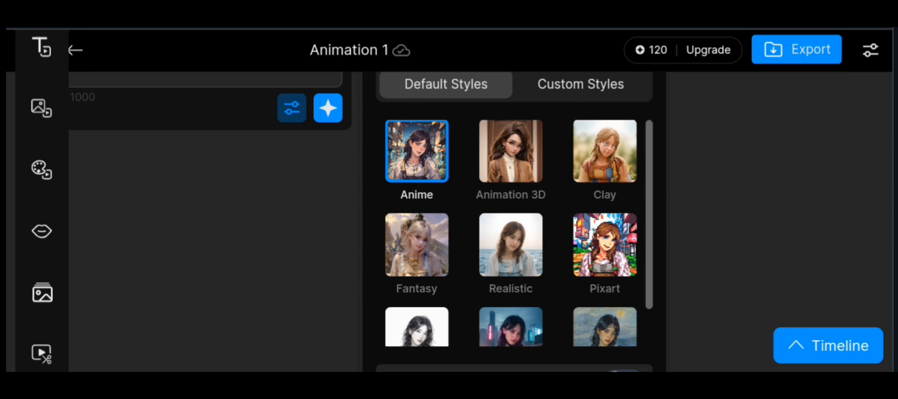
left_click(511, 150)
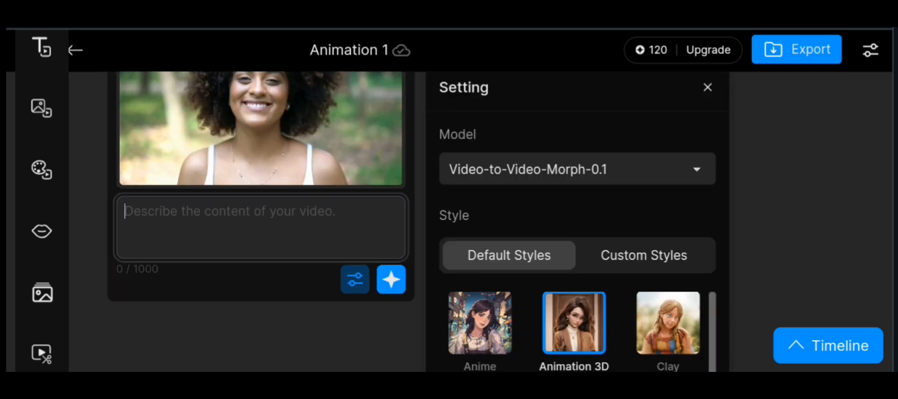
type("A light tone skin beautiful young lady, long afro hair, smil")
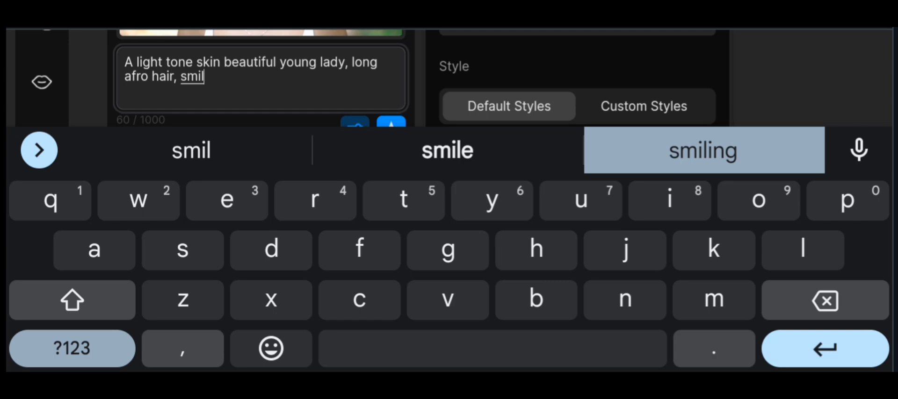
left_click(702, 151)
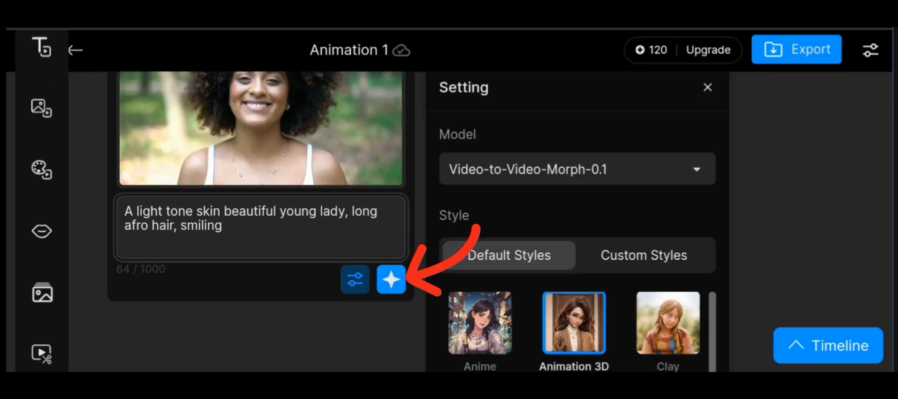
left_click(391, 280)
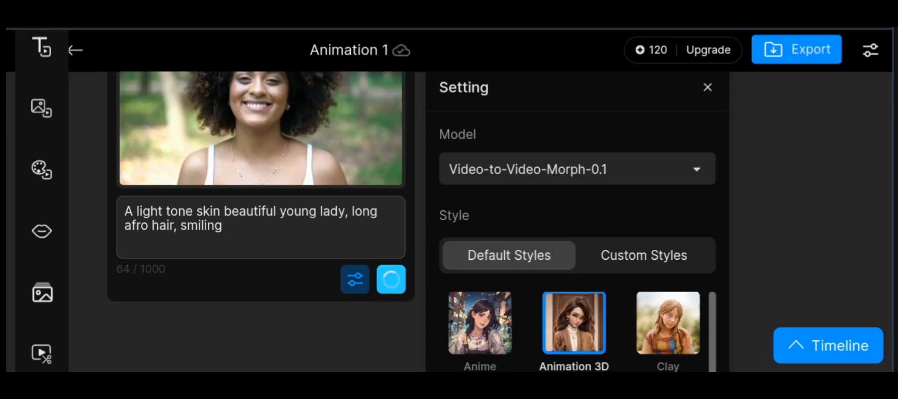
- Preview the original clip, then scroll down to the generated 6-second Animation 3D result
left_click(391, 280)
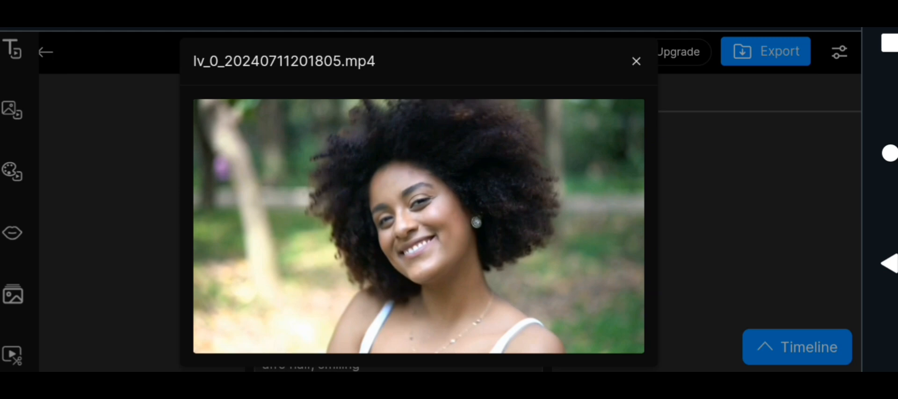
left_click(635, 61)
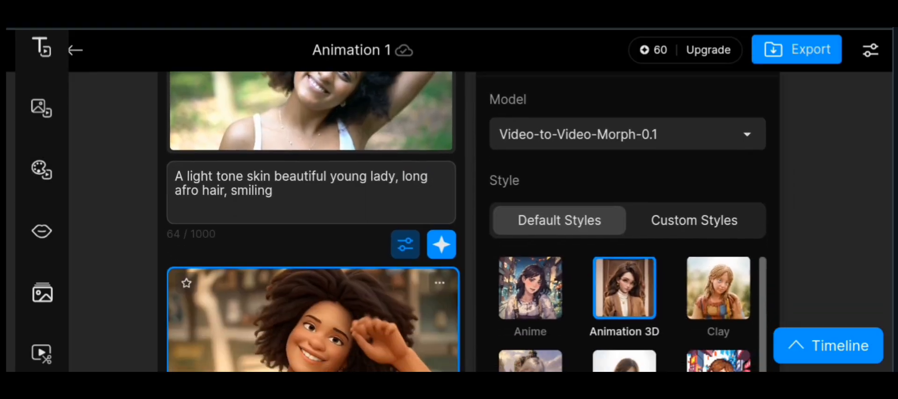
scroll("down", 3)
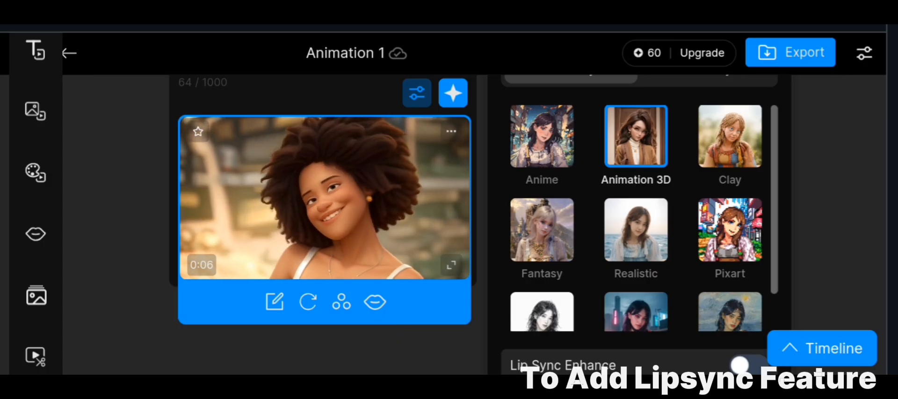
- Try Lip Sync with Upload Voice, then download the animated clip as a 1.09 MB file
left_click(374, 303)
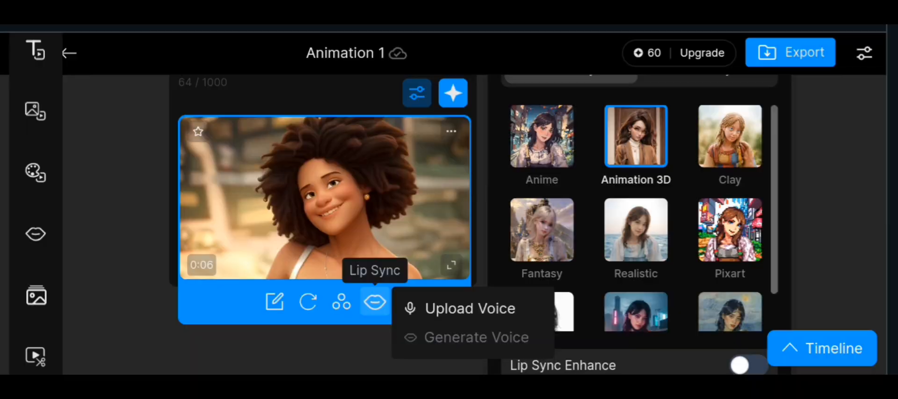
left_click(467, 308)
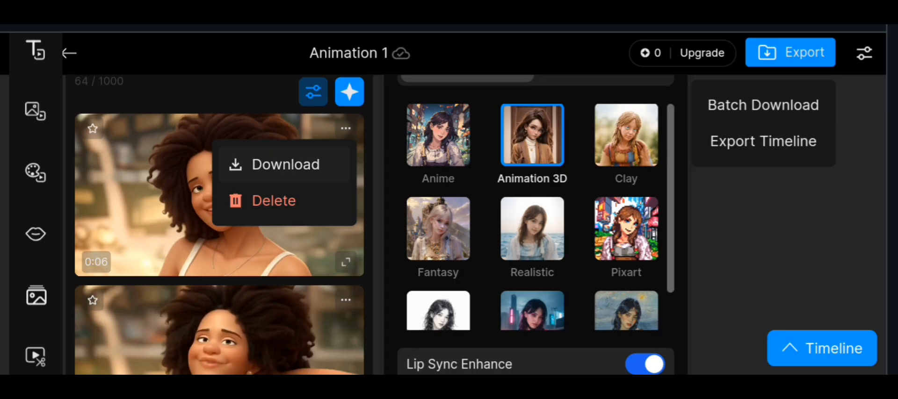
left_click(280, 165)
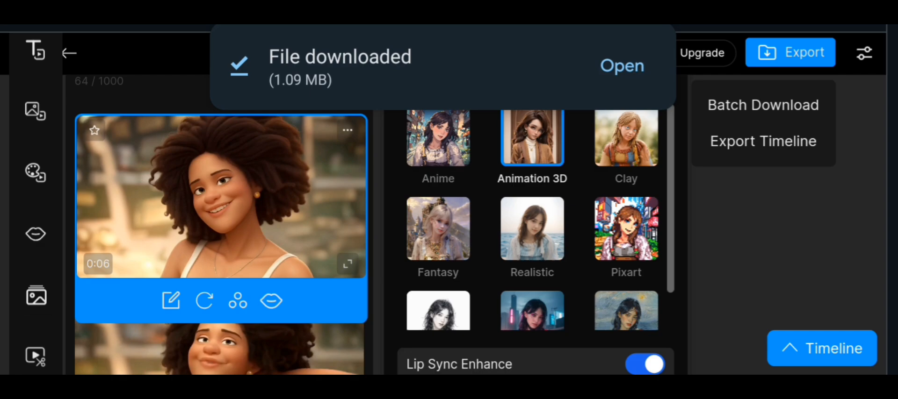
scroll("down", 3)
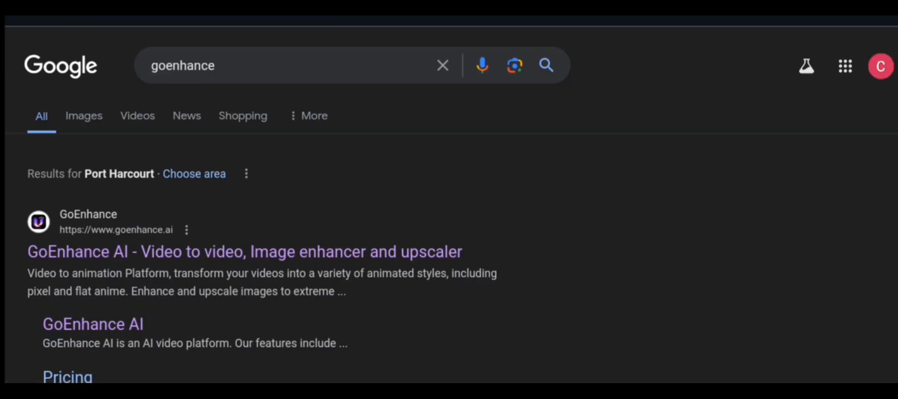
- Open the GoEnhance website from the search results and scroll through its homepage
left_click(243, 252)
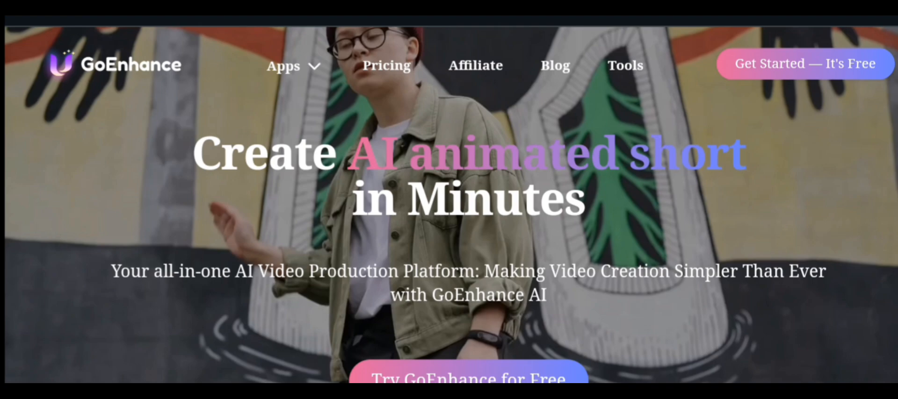
scroll("down", 3)
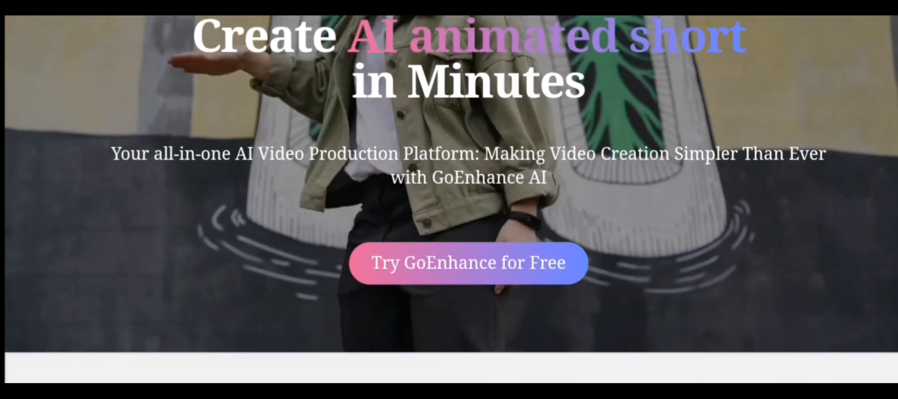
scroll("down", 3)
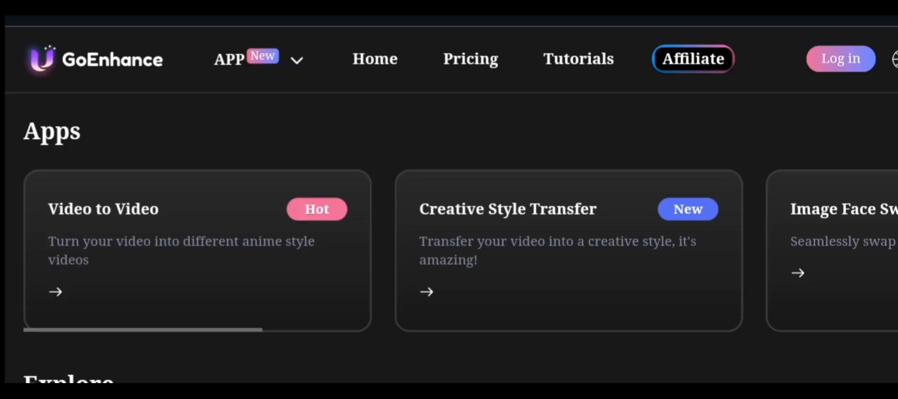
- Open GoEnhance's Video to Video app and sign in with a Google account
left_click(840, 58)
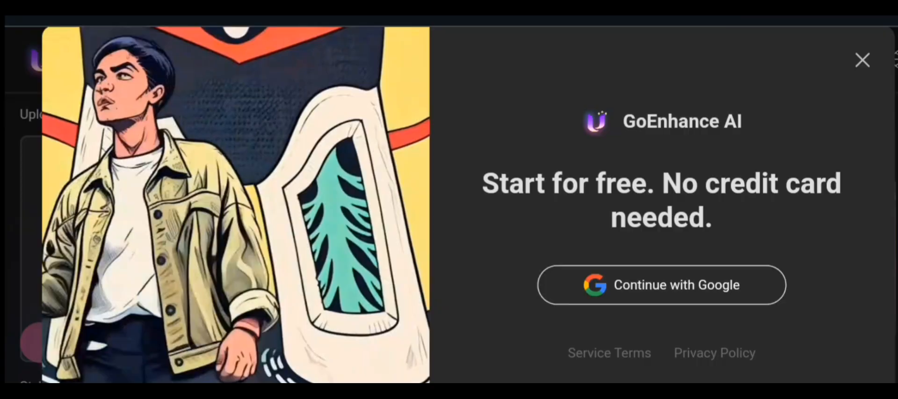
left_click(862, 59)
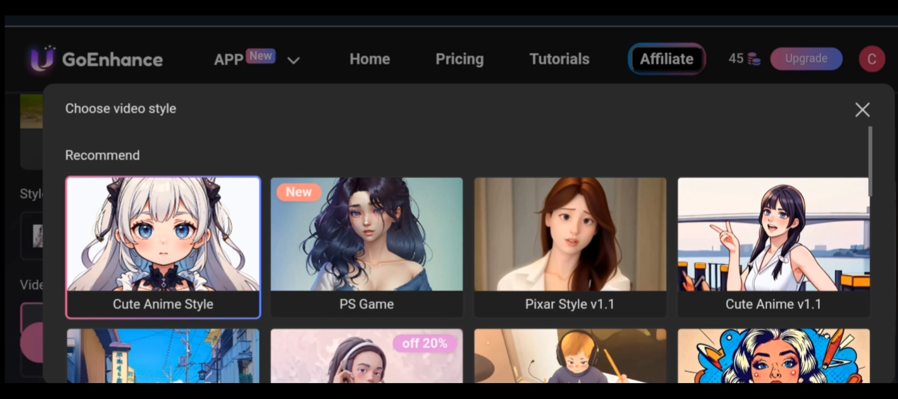
- Apply Pixar Style and generate a 5-second version of the jogging couple clip for 25 credits
scroll("down", 3)
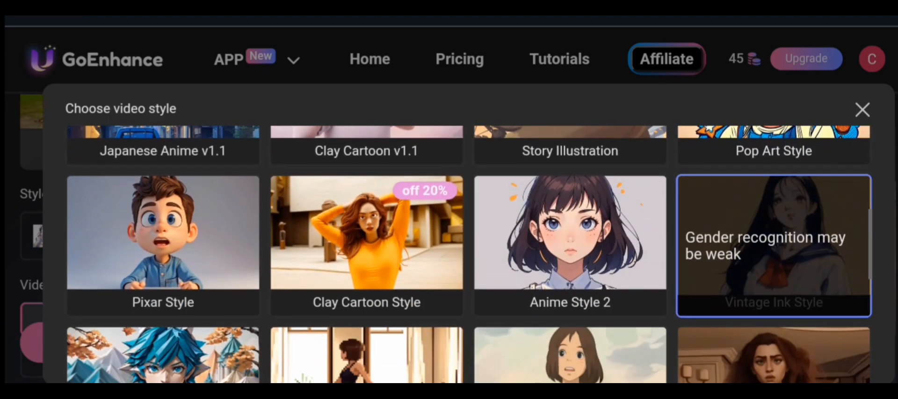
left_click(162, 245)
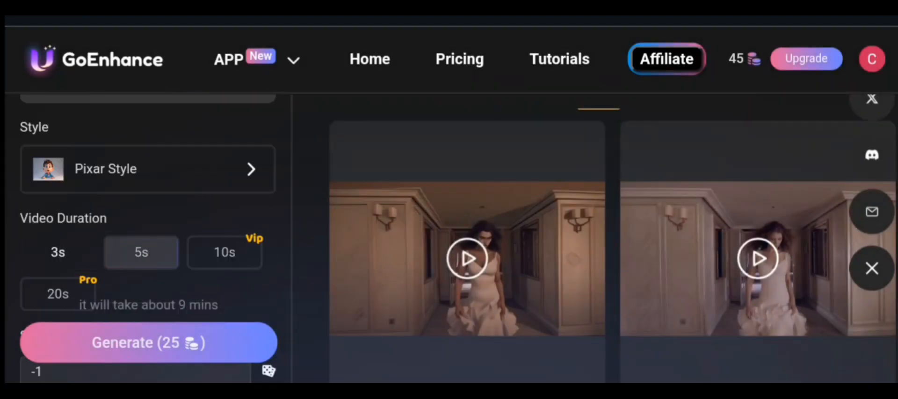
left_click(148, 343)
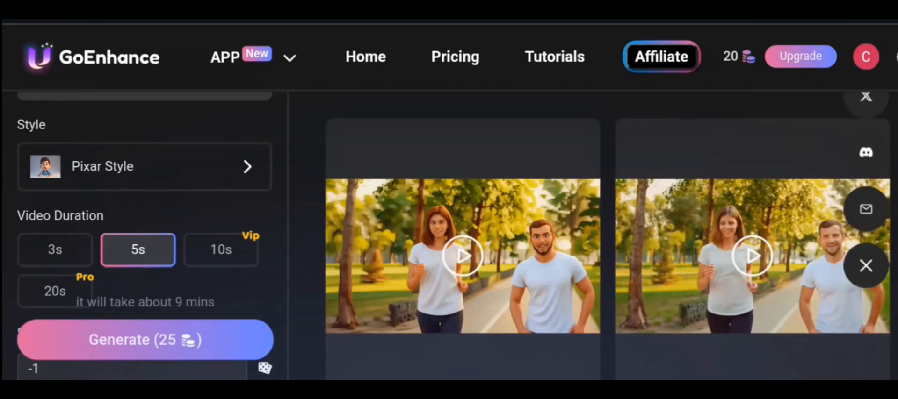
- Play the Pixar-style result, compare it with the original clip, and download it
left_click(461, 257)
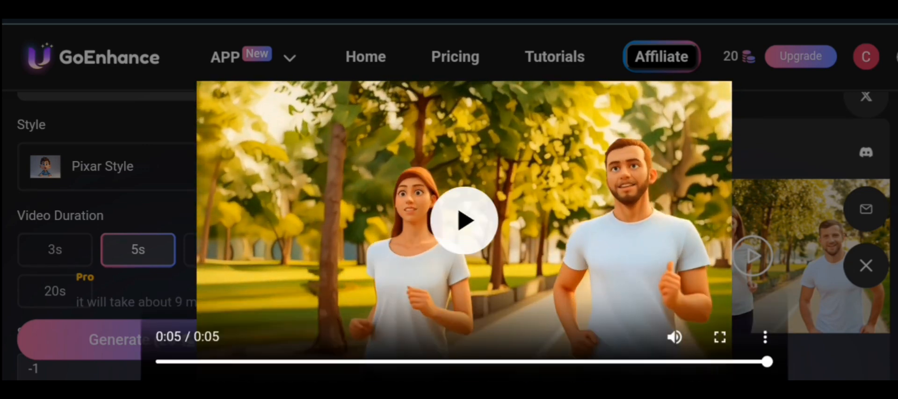
left_click(464, 221)
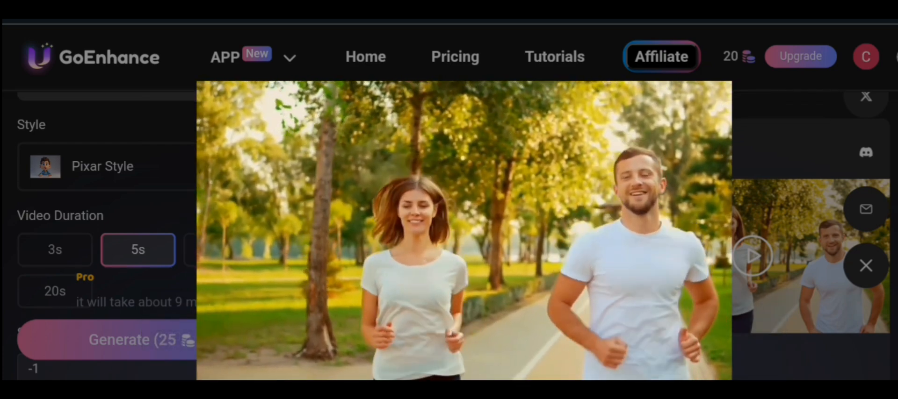
left_click(188, 343)
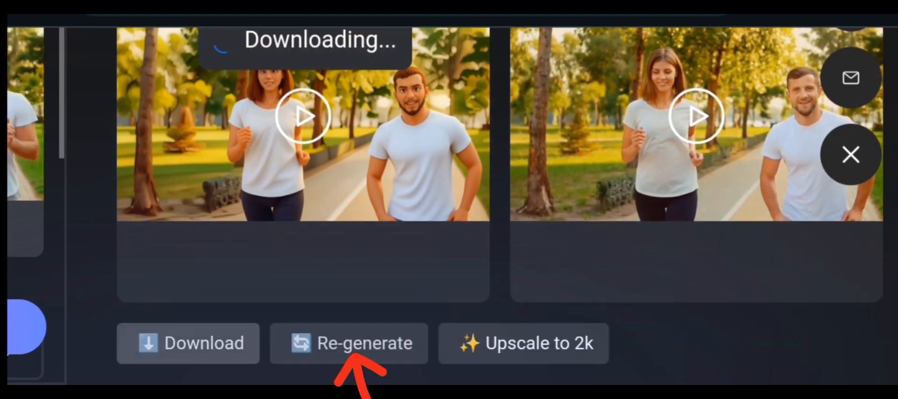
left_click(187, 343)
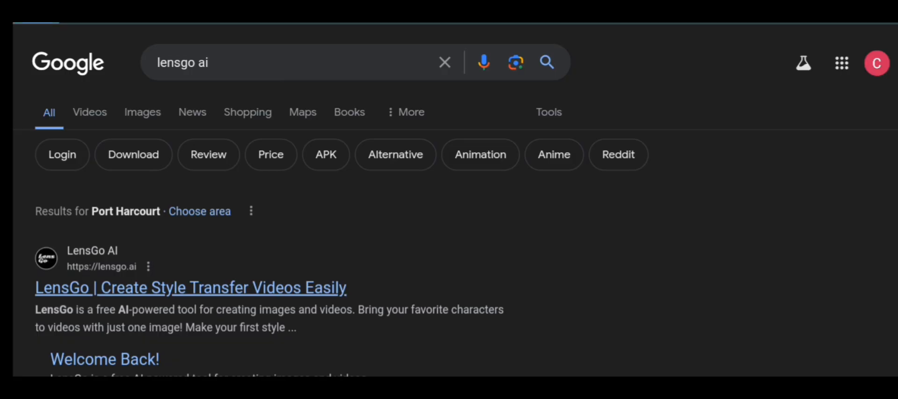
- Open the 'LensGo | Create Style Transfer Videos Easily' search result
left_click(191, 287)
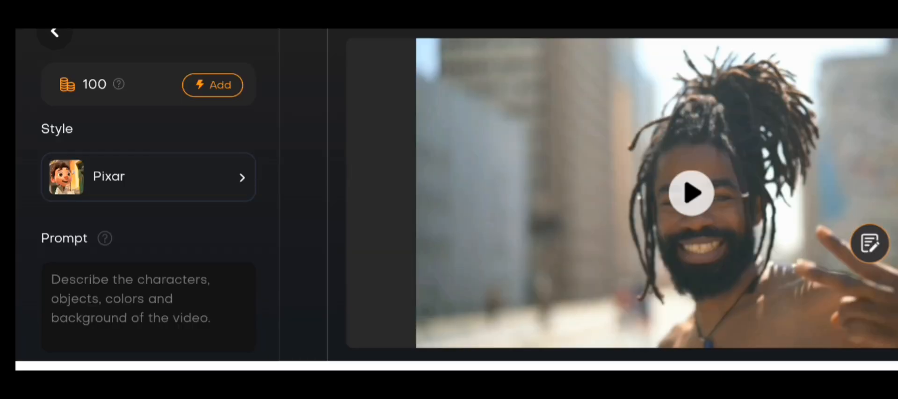
- Describe the dreadlocked man in LensGo's Prompt box and scroll down the settings
left_click(130, 298)
type("with beards, dread  hairstyle packed up, smiling")
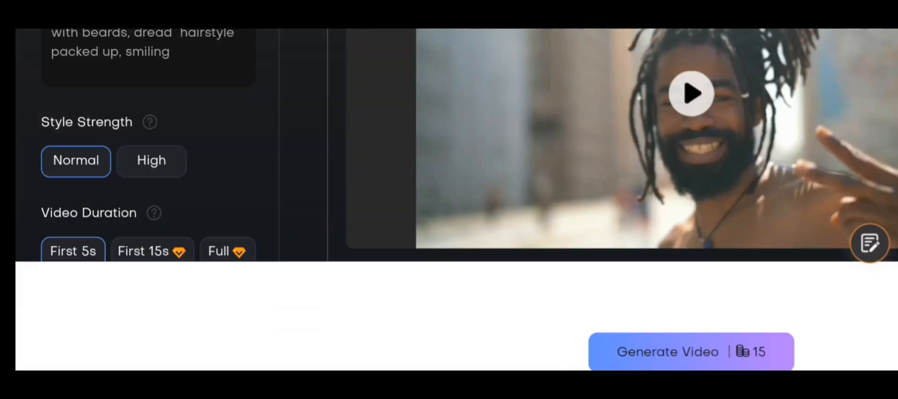
scroll("down", 3)
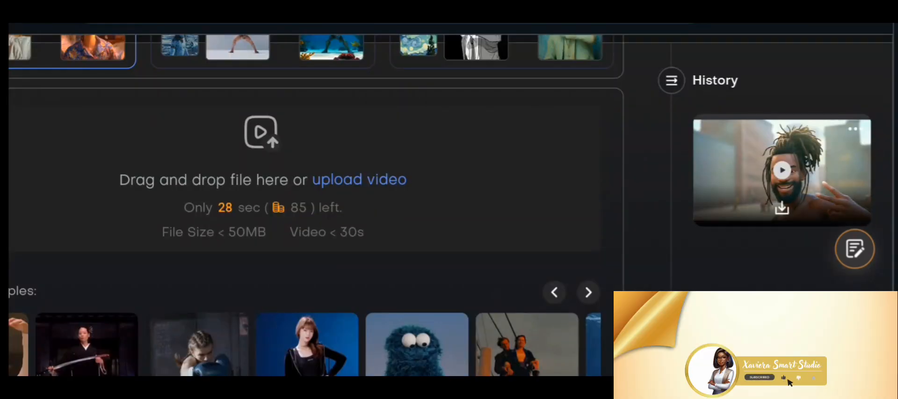
- Open the dreadlocked man's Pixar-style clip from LensGo history and play it
left_click(781, 172)
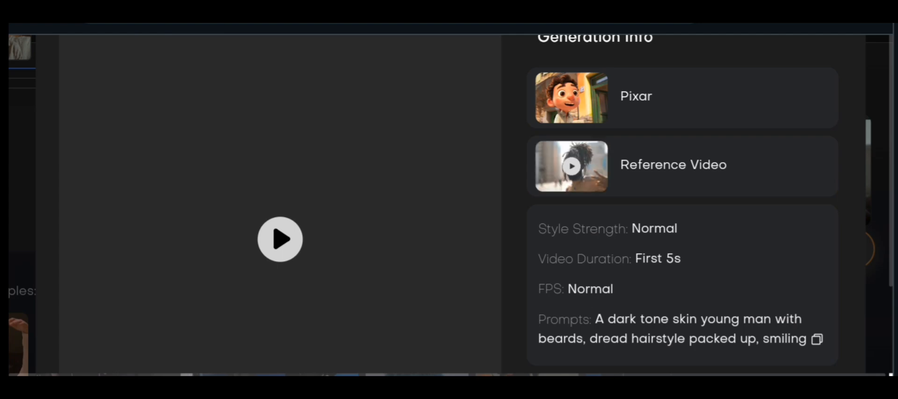
left_click(279, 239)
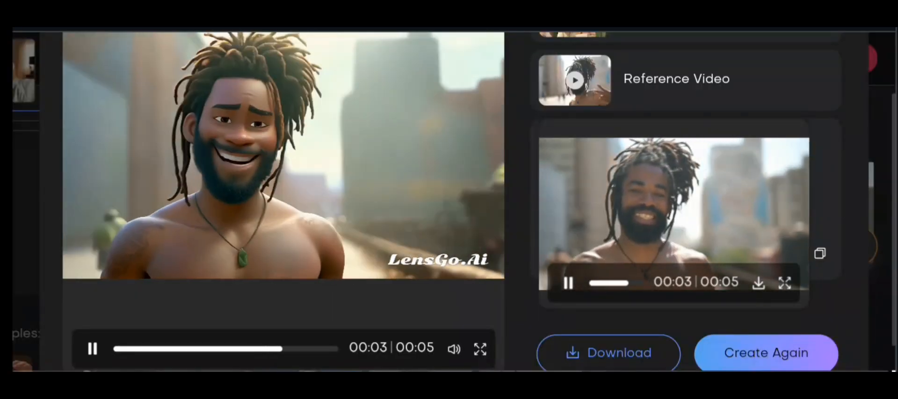